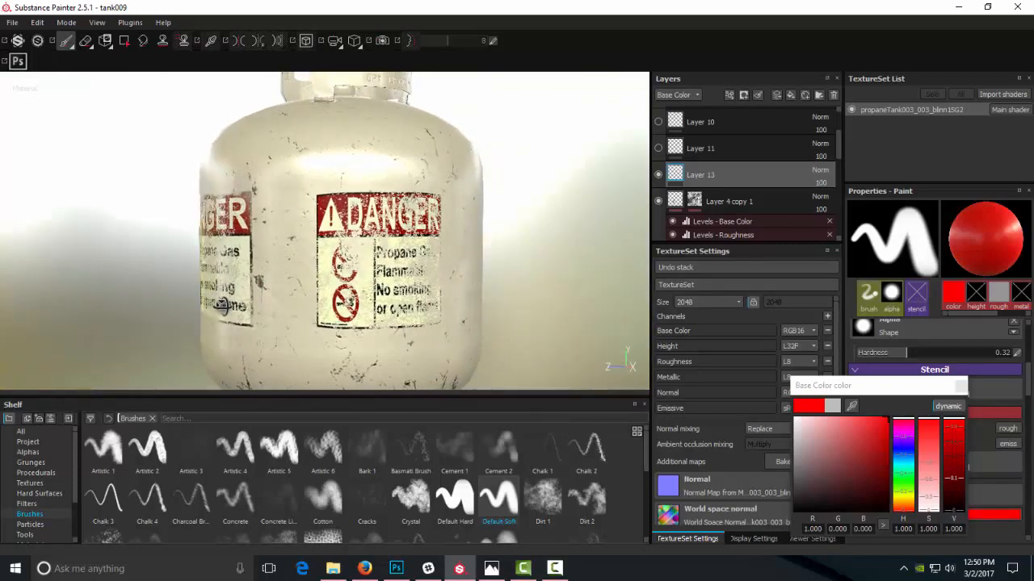
# - Paint a red X over the right DANGER decal and a green check over the left
pyautogui.click(455, 230)
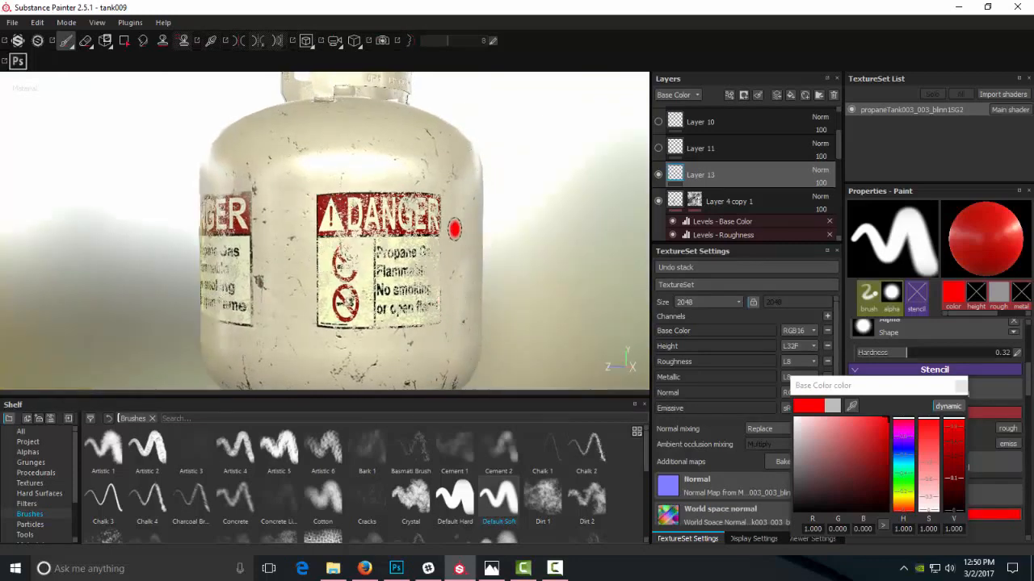
pyautogui.moveTo(452, 230); pyautogui.dragTo(396, 249)
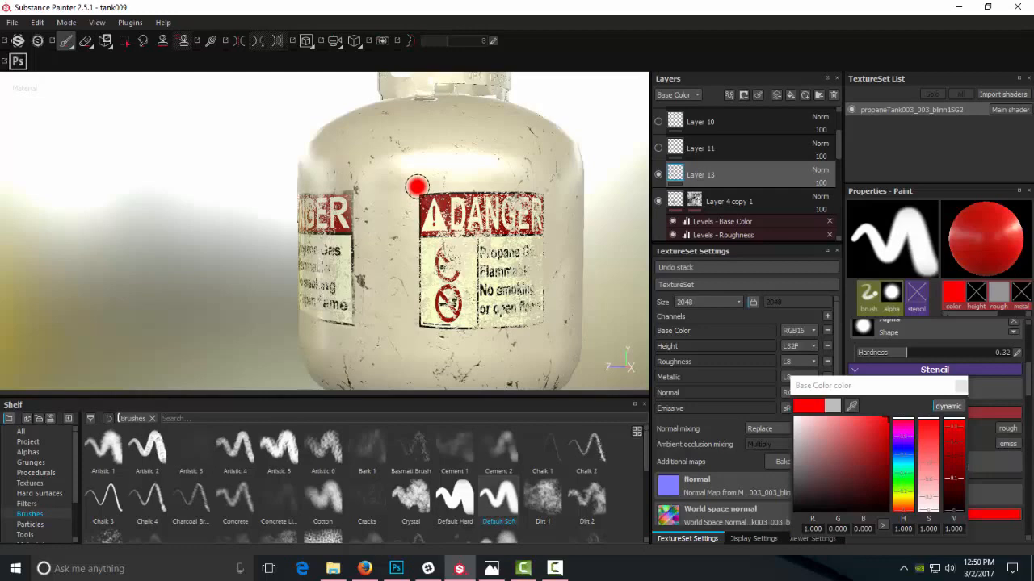
pyautogui.moveTo(418, 186); pyautogui.dragTo(547, 329)
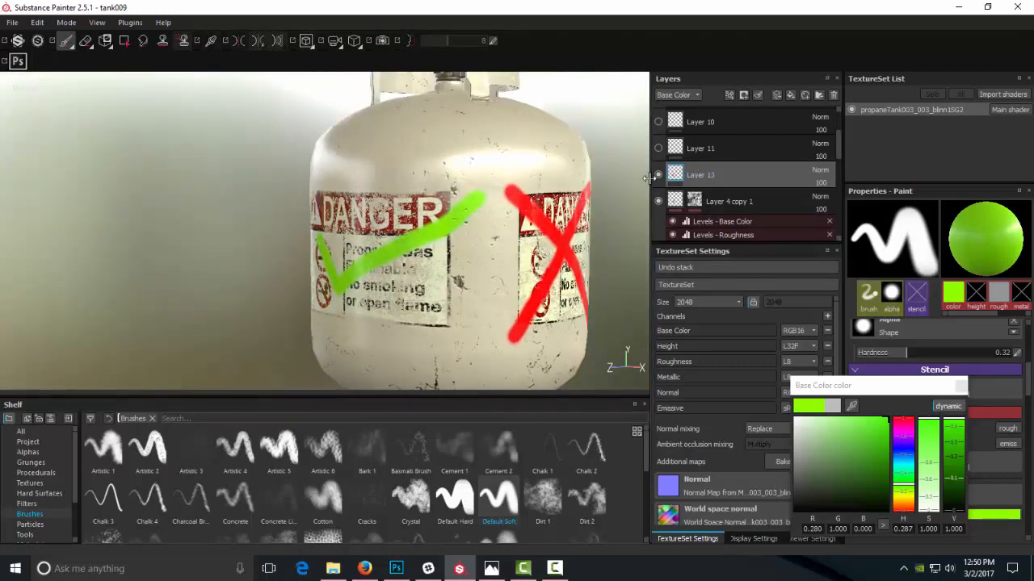
pyautogui.click(396, 569)
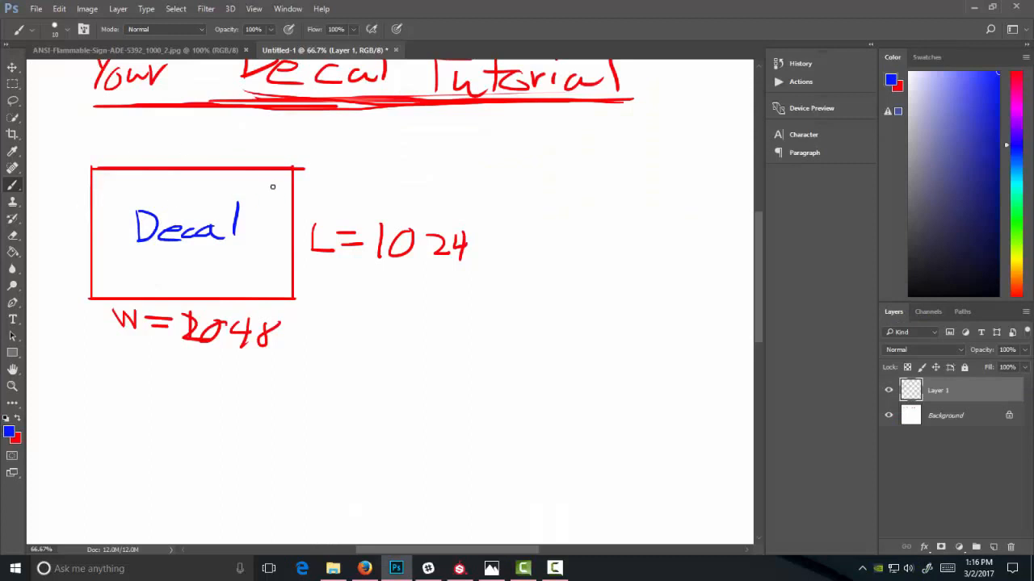
pyautogui.moveTo(247, 212)
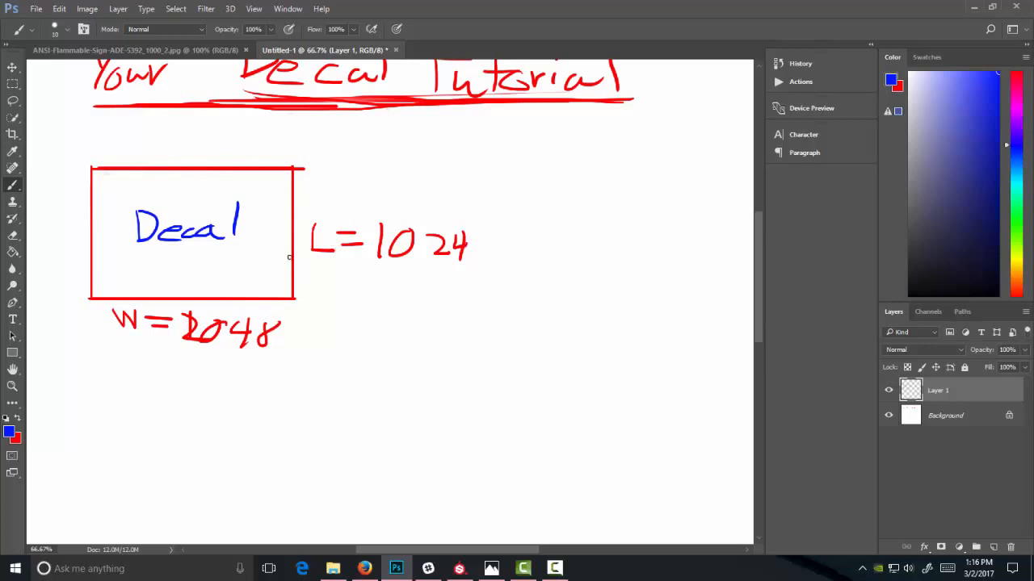
pyautogui.moveTo(225, 283)
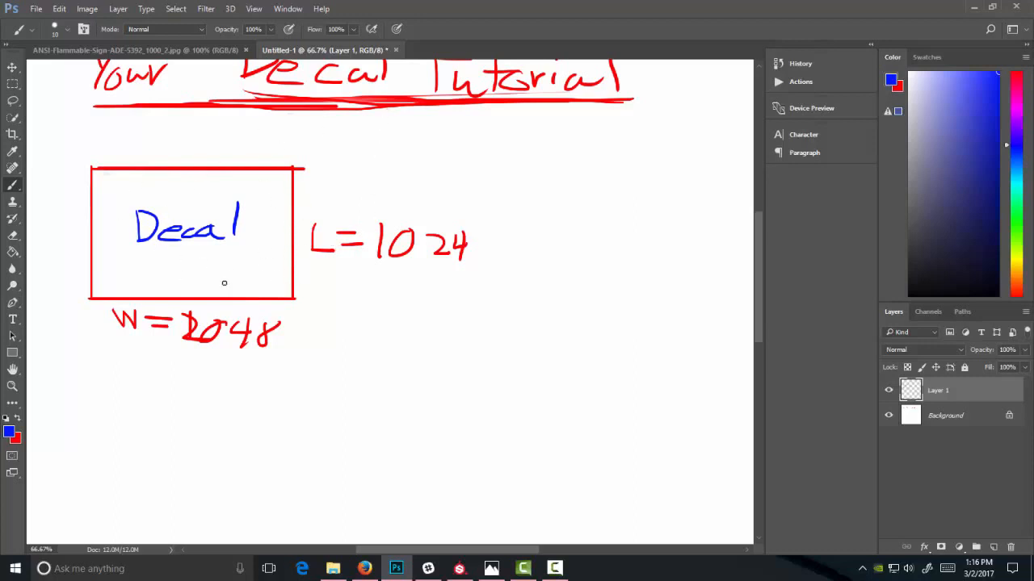
pyautogui.moveTo(329, 299)
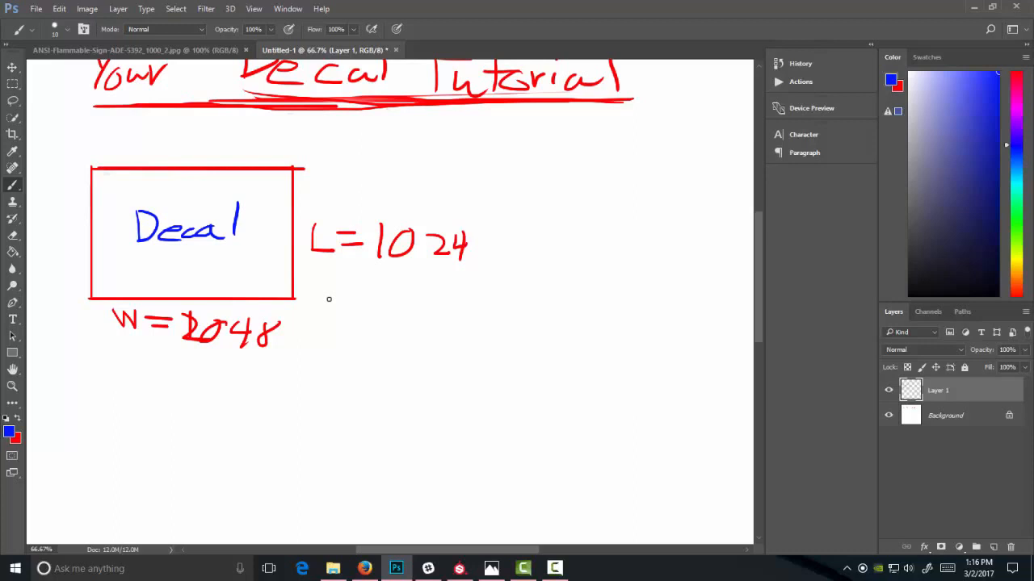
pyautogui.moveTo(325, 247)
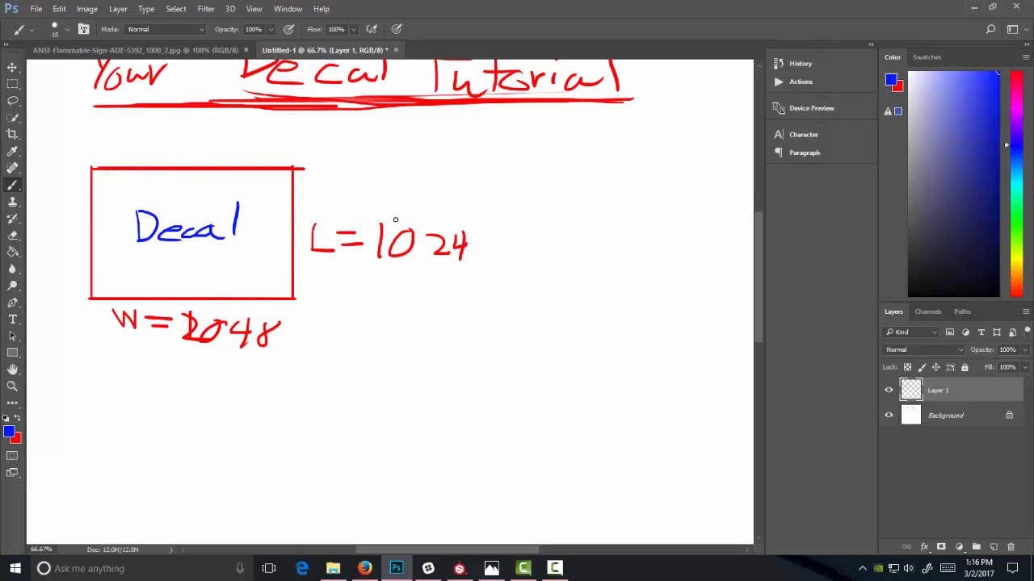
pyautogui.moveTo(369, 278)
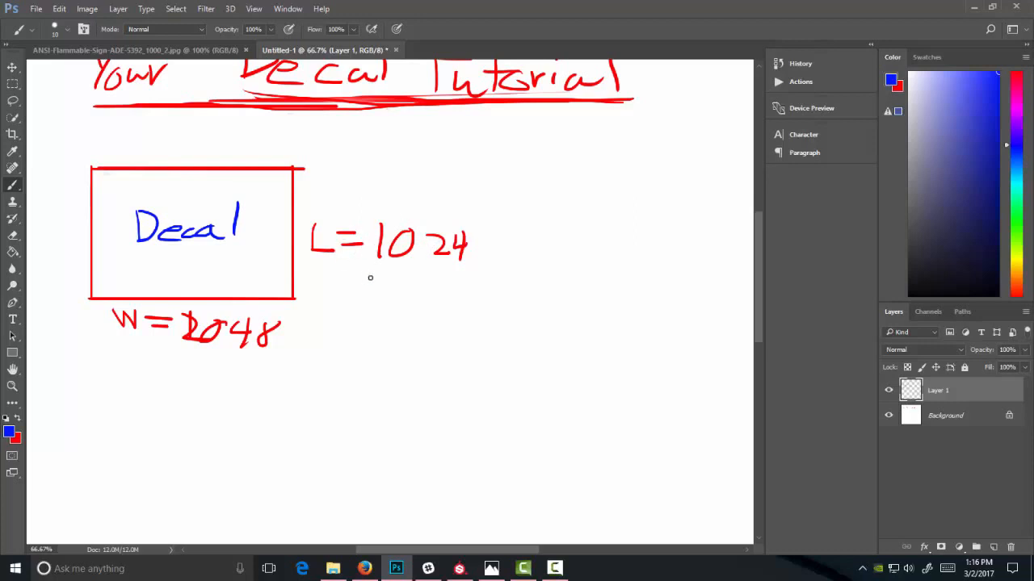
pyautogui.moveTo(363, 259)
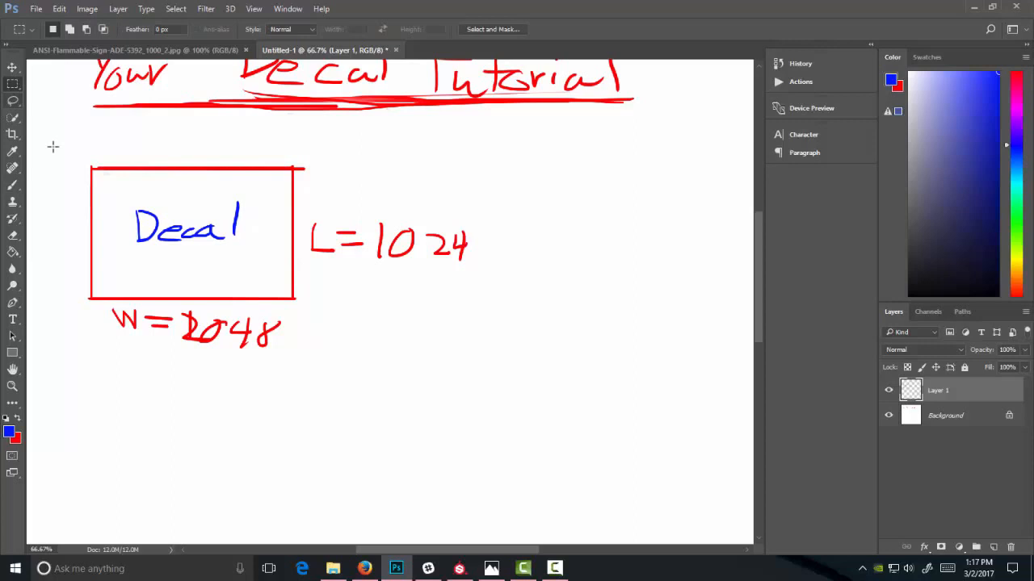
# - Select the decal rectangle, make it narrower and slightly shorter, and apply the transform
pyautogui.moveTo(68, 151); pyautogui.dragTo(307, 295)
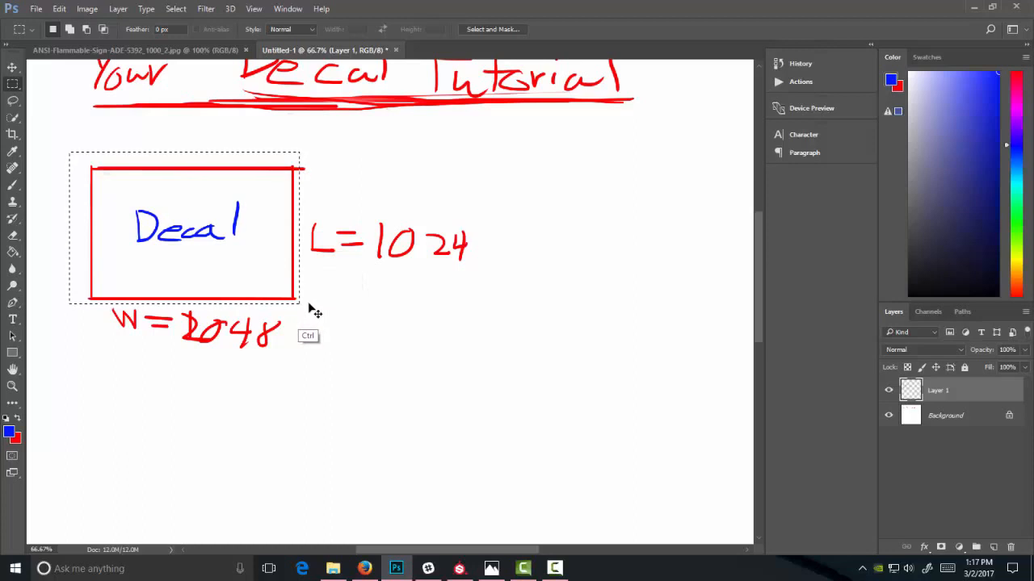
pyautogui.press('ctrl+t')
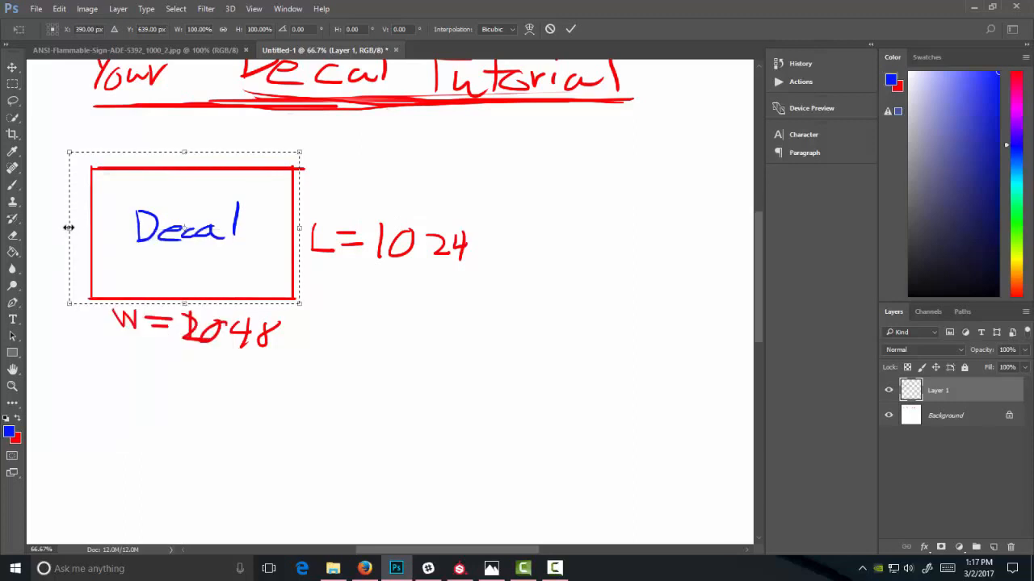
pyautogui.moveTo(69, 228); pyautogui.dragTo(90, 228)
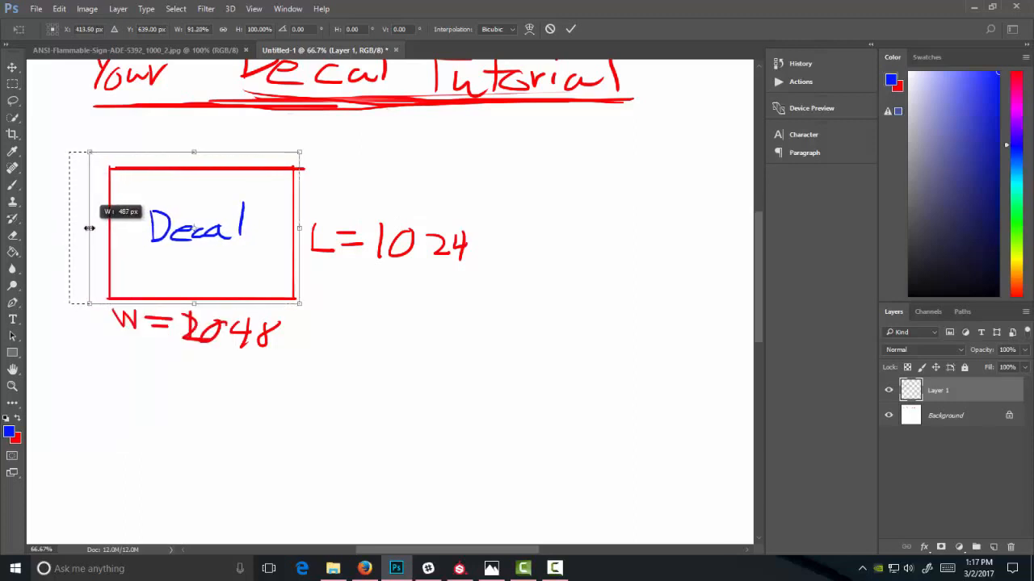
pyautogui.moveTo(89, 228); pyautogui.dragTo(98, 229)
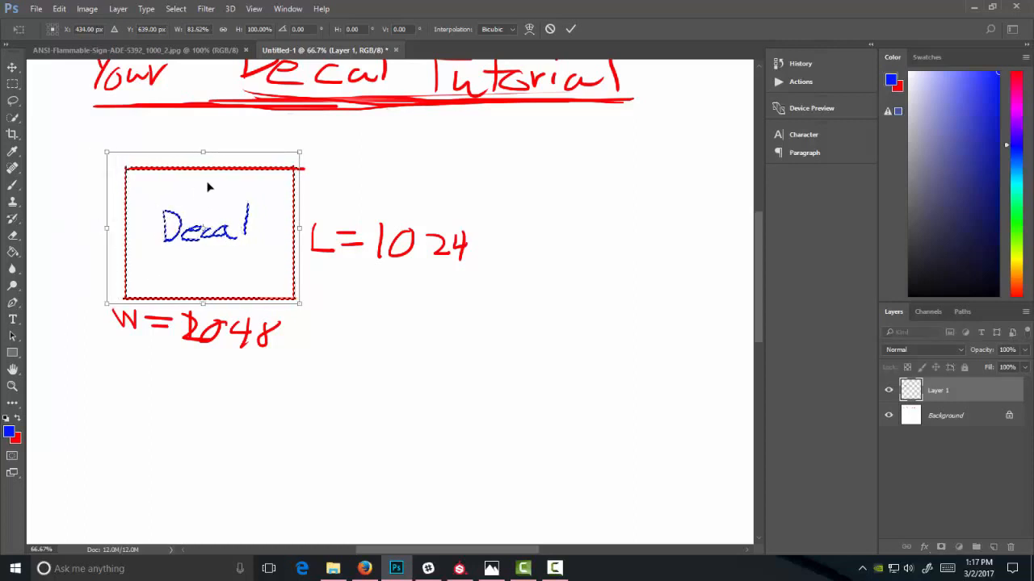
pyautogui.moveTo(203, 152); pyautogui.dragTo(203, 167)
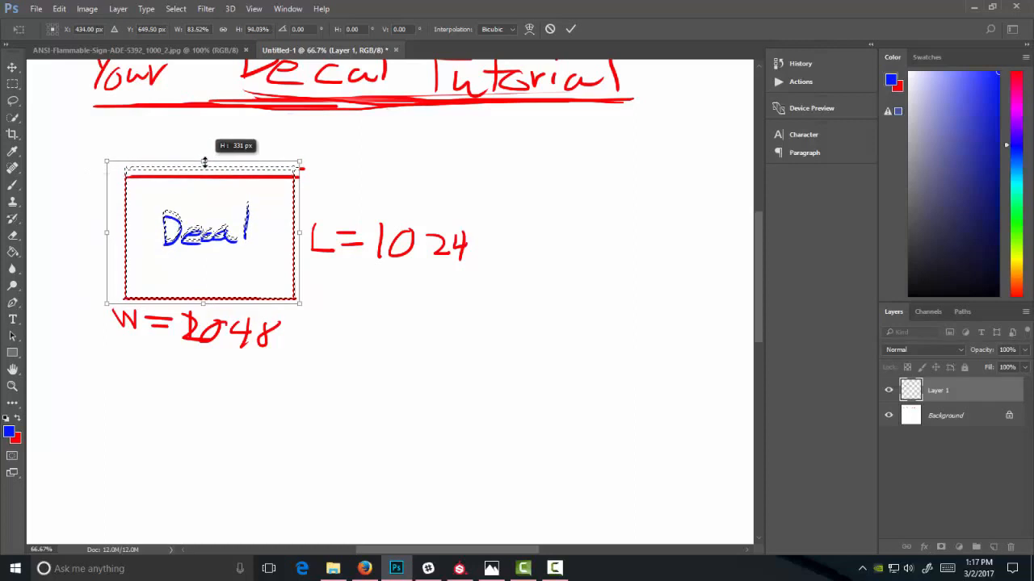
pyautogui.moveTo(204, 168); pyautogui.dragTo(205, 163)
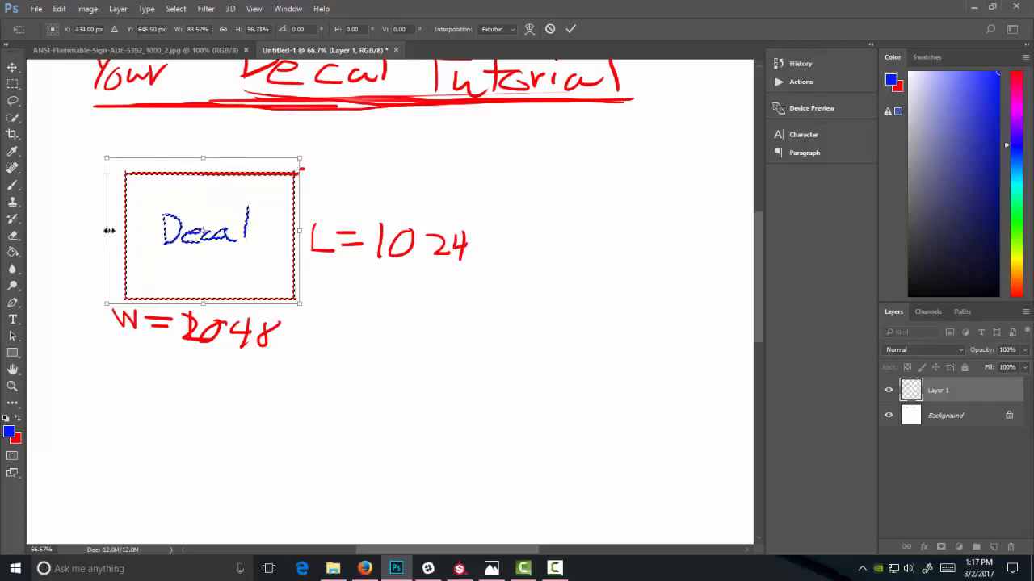
pyautogui.moveTo(109, 231); pyautogui.dragTo(125, 231)
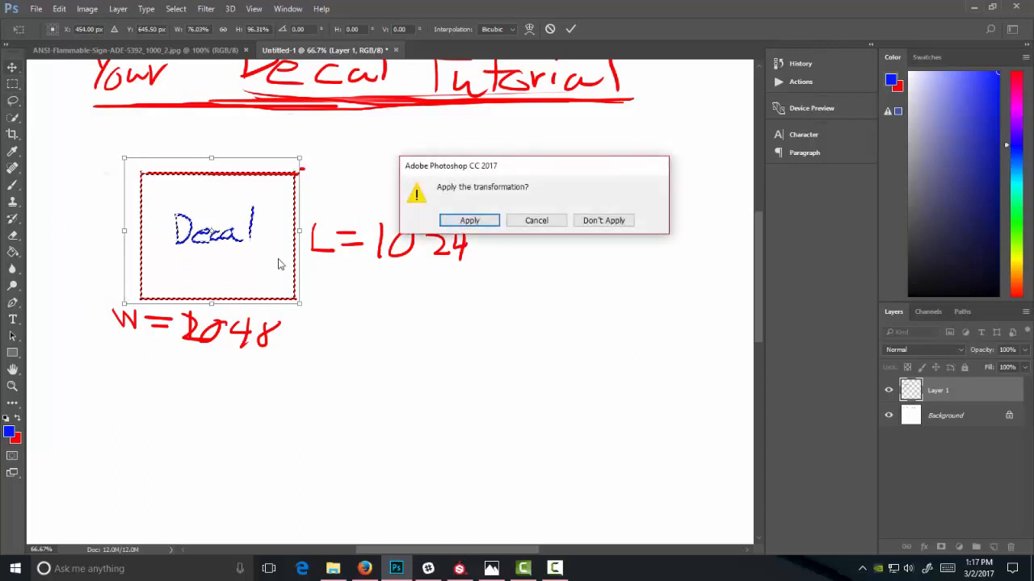
pyautogui.click(469, 220)
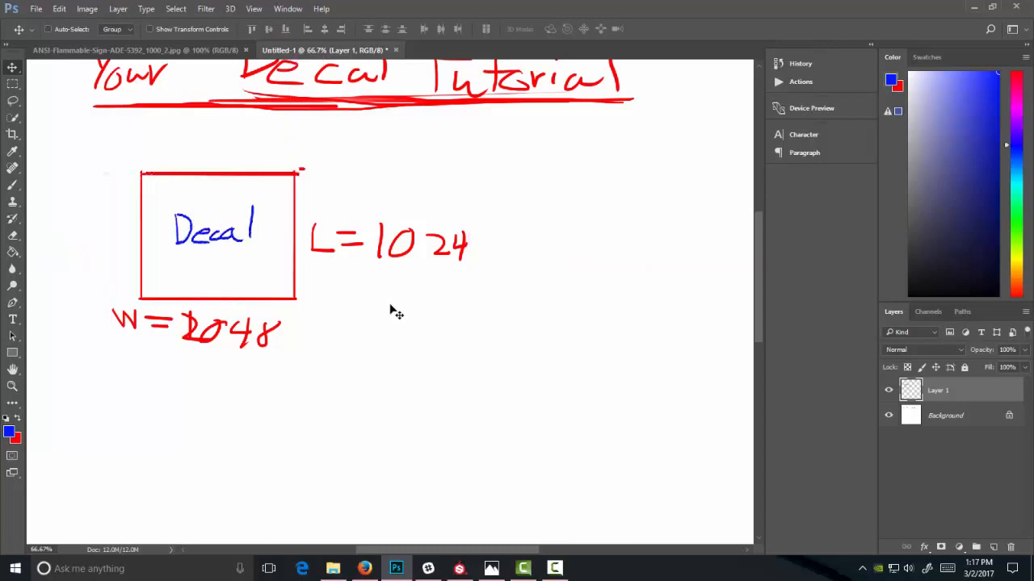
pyautogui.moveTo(398, 308)
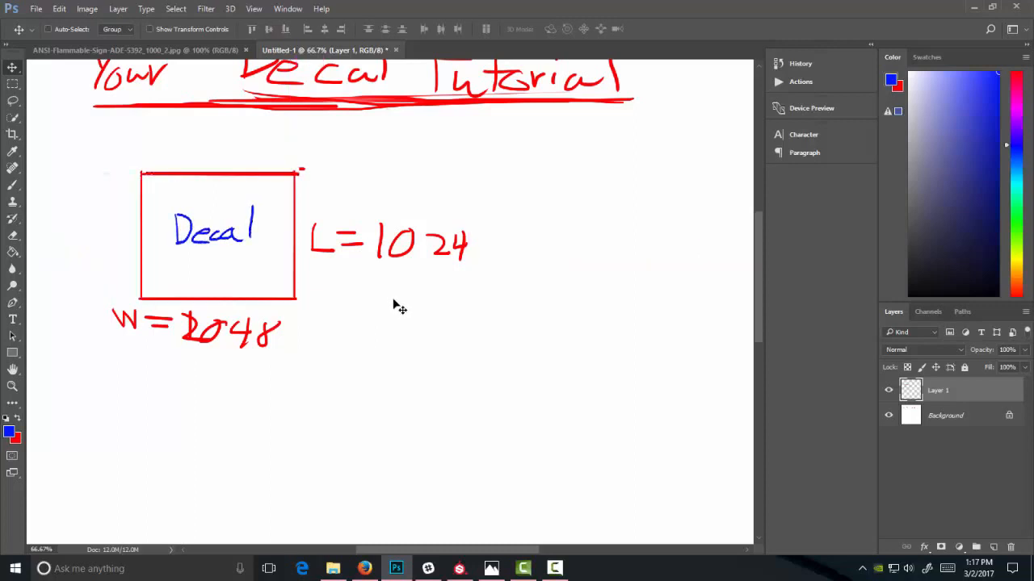
pyautogui.moveTo(80, 153)
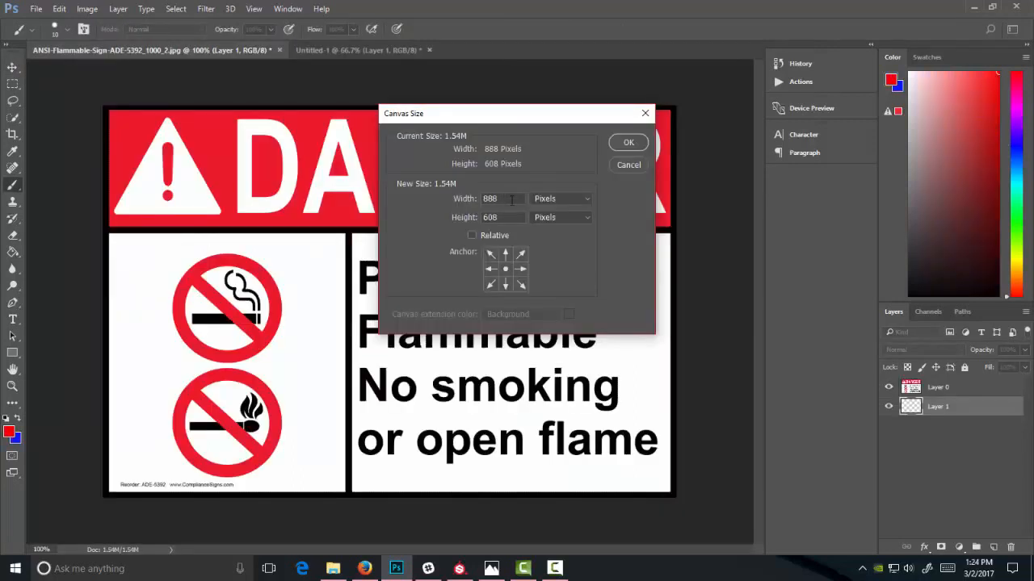
# - Set the DANGER sign's canvas width and height to 1024 pixels
pyautogui.write('1024')
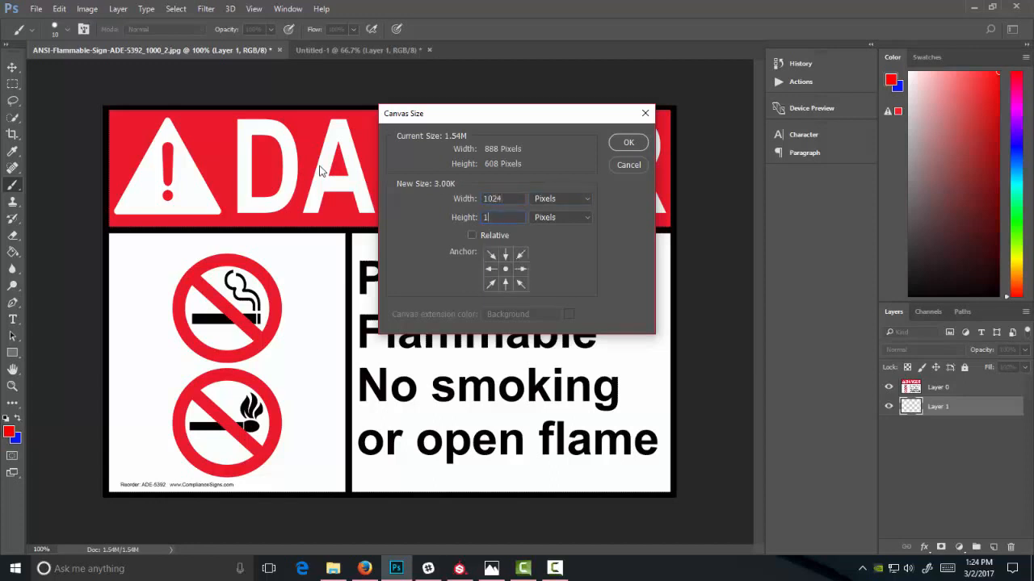
pyautogui.write('024')
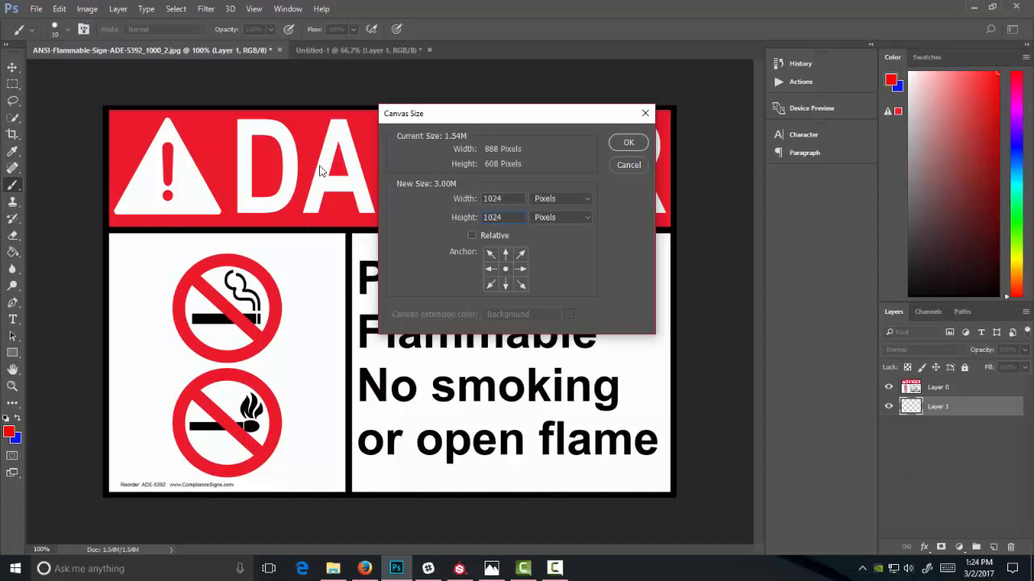
pyautogui.click(628, 142)
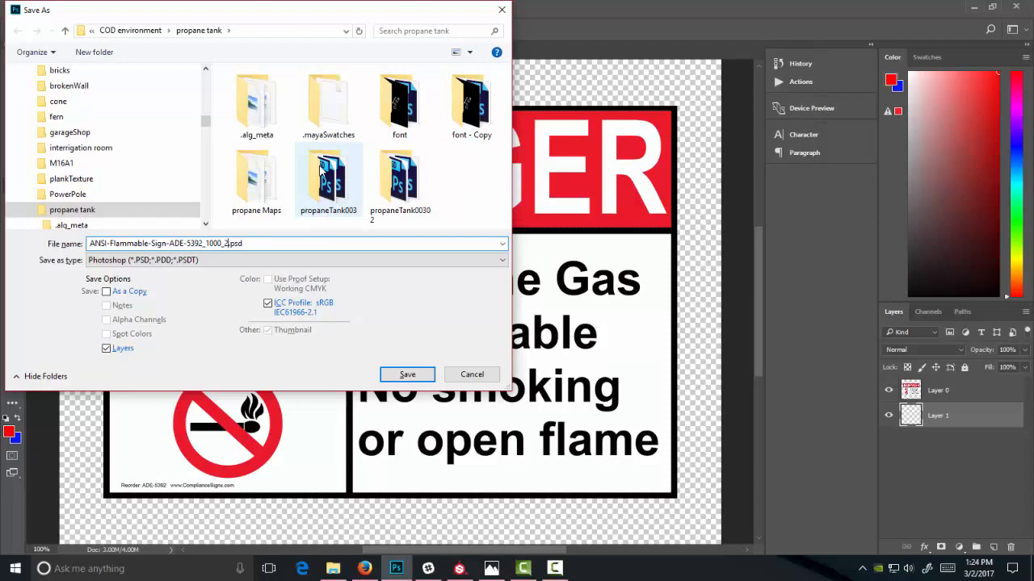
pyautogui.moveTo(279, 170)
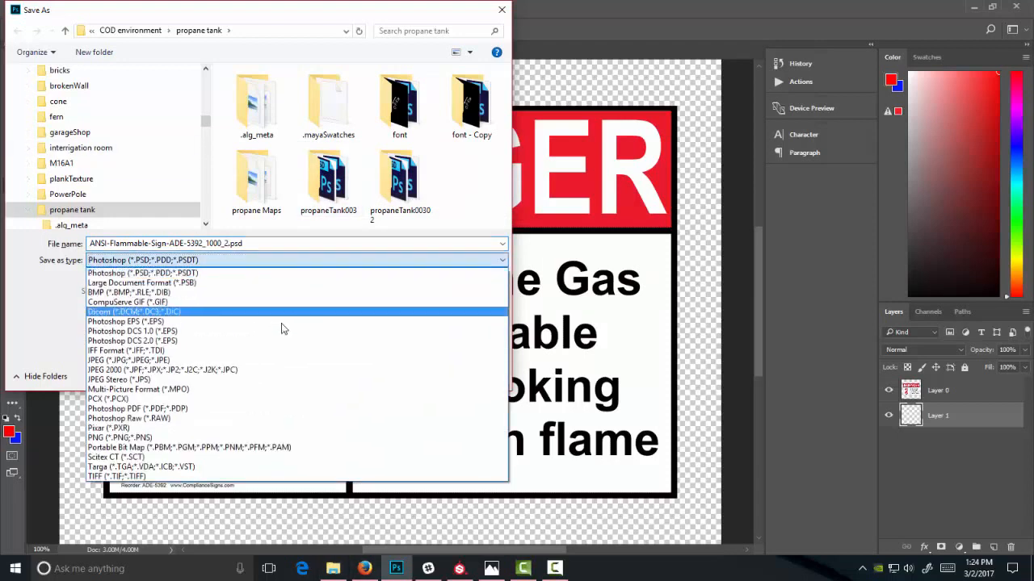
pyautogui.moveTo(319, 428)
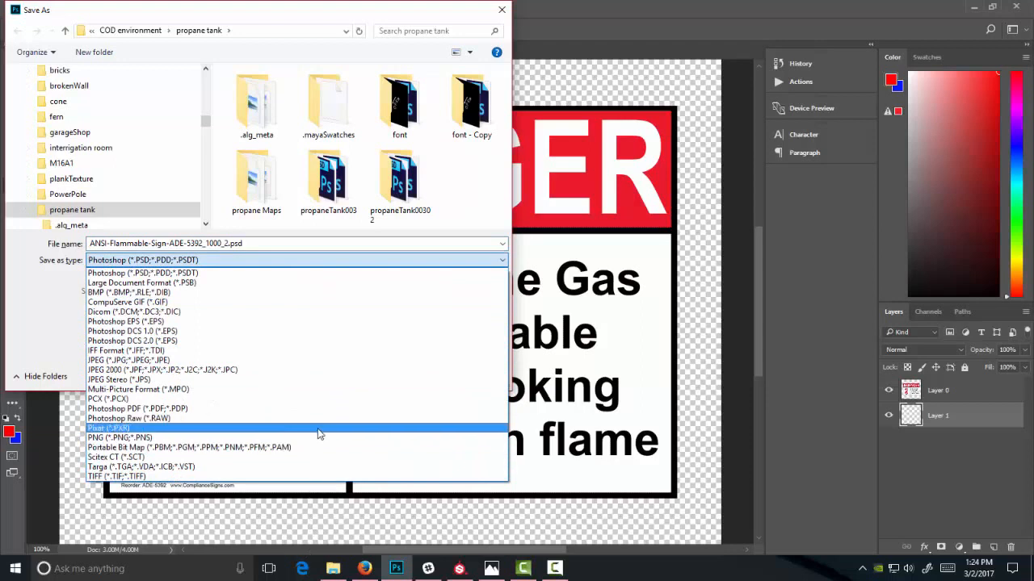
# - Save the sign as ANSI-Flammable-SignDecal.png in PNG format, confirming PNG options
pyautogui.click(107, 428)
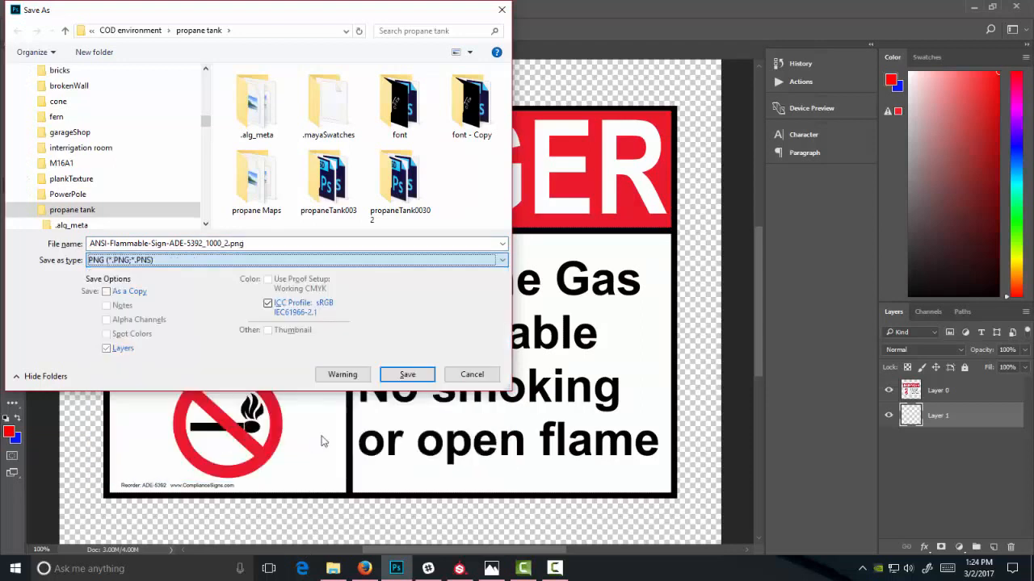
pyautogui.scroll(-3)
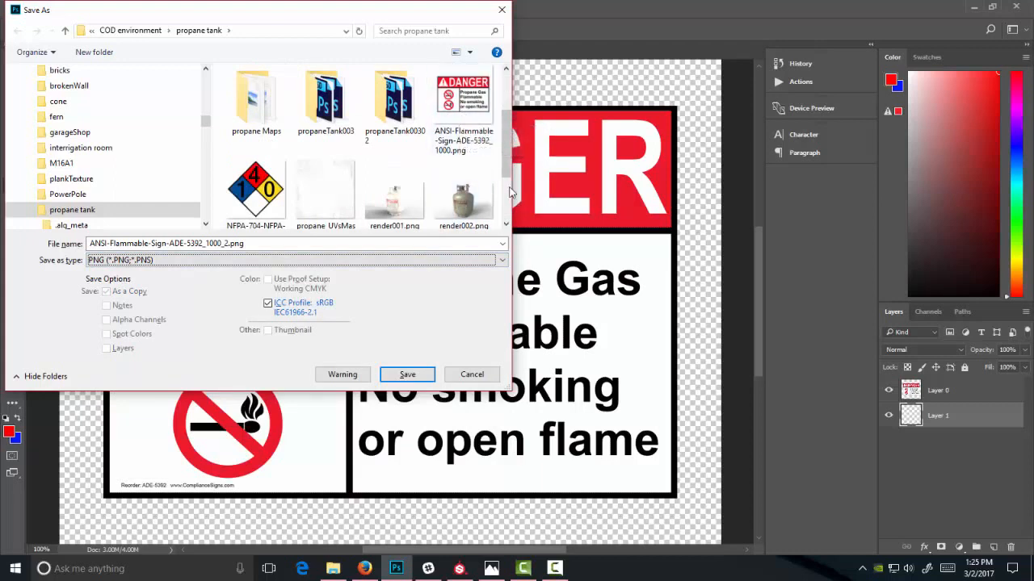
pyautogui.click(463, 97)
pyautogui.write('ecal')
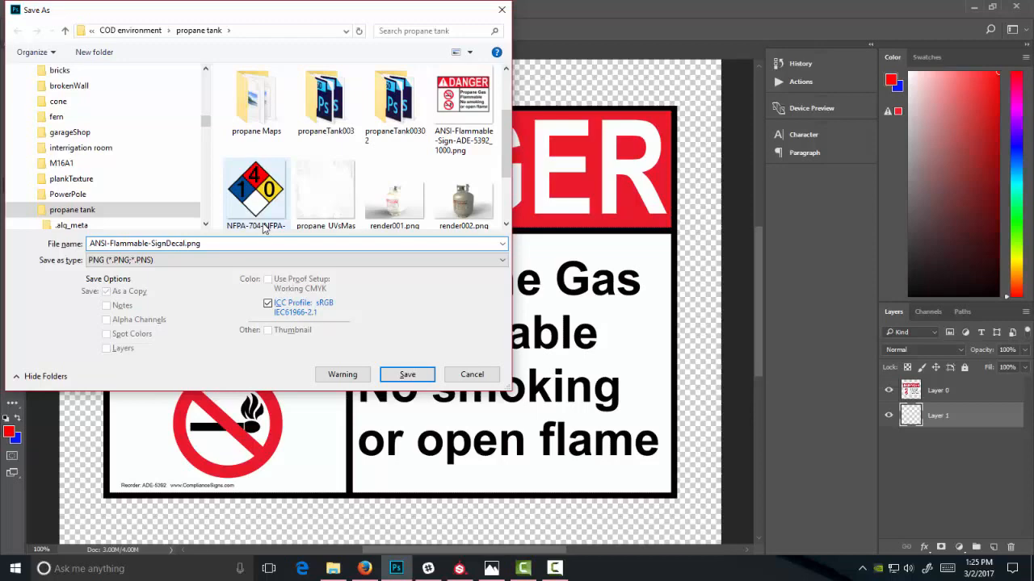
pyautogui.click(407, 374)
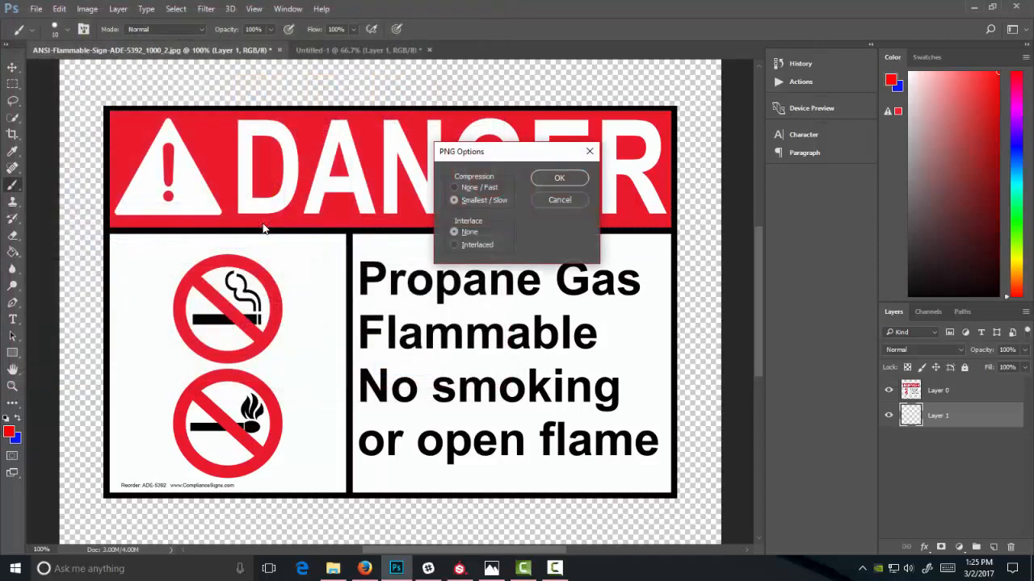
pyautogui.click(559, 178)
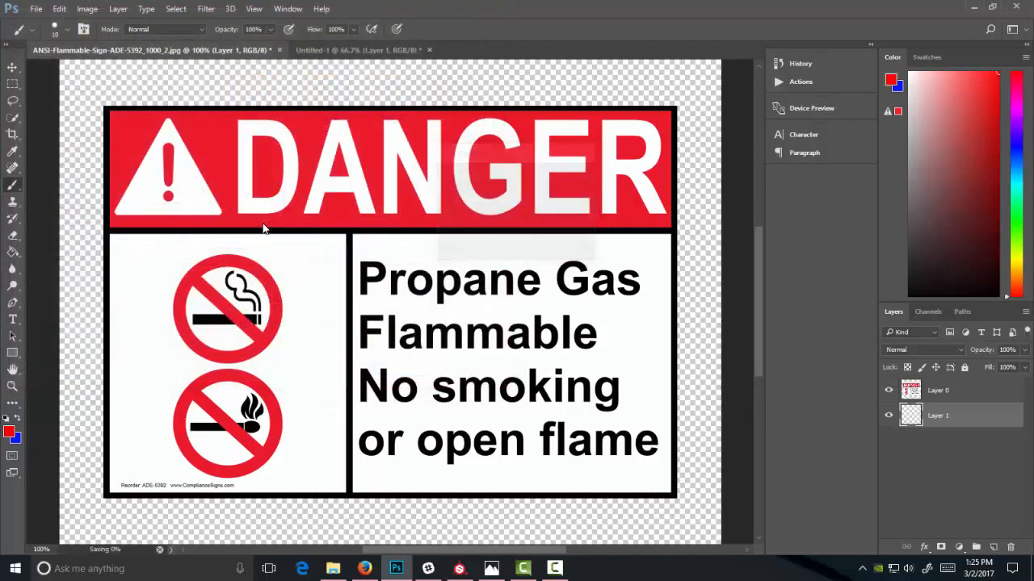
# - Project the imported ANSI-Flammable-SignDecal image onto the tank front on Layer 14
pyautogui.click(459, 569)
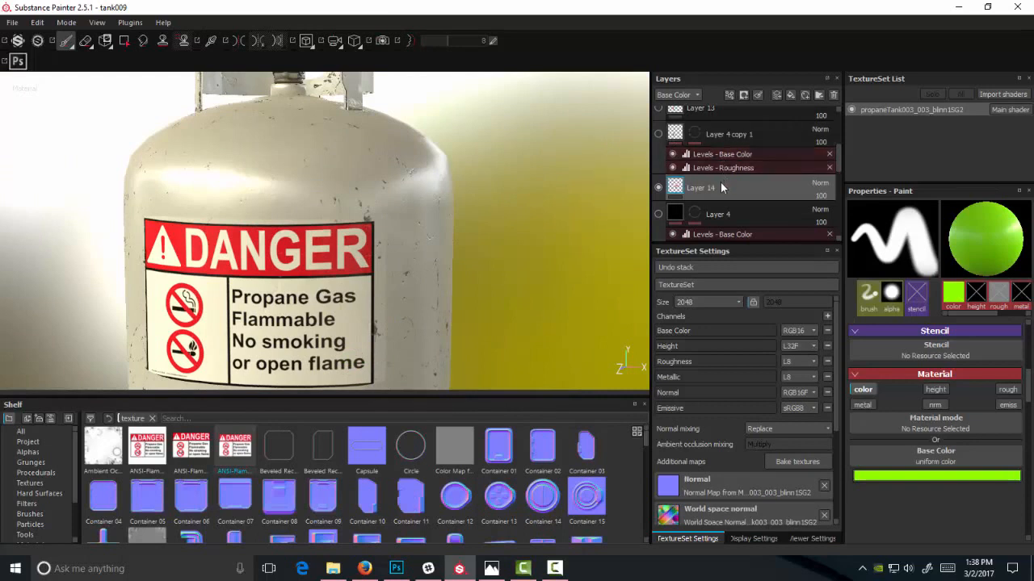
# - Try a generator on Layer 14, remove it, and add a white mask instead
pyautogui.rightClick(701, 188)
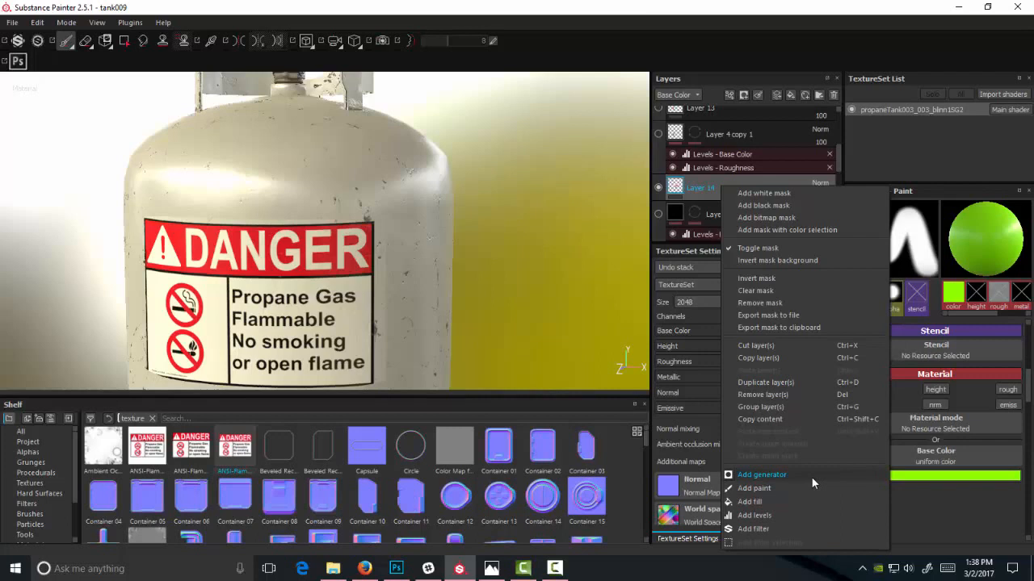
pyautogui.click(761, 474)
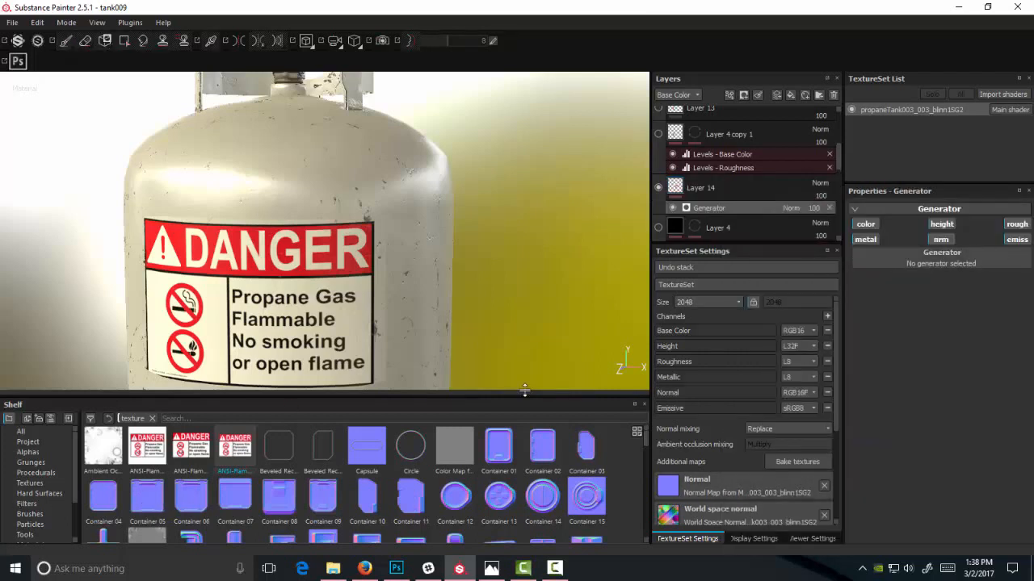
pyautogui.click(700, 186)
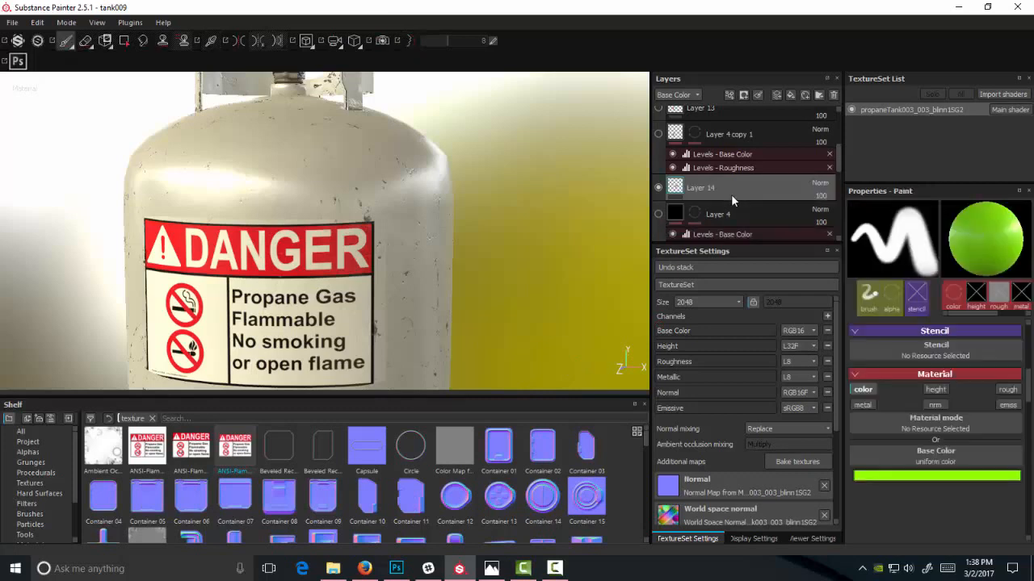
pyautogui.click(700, 188)
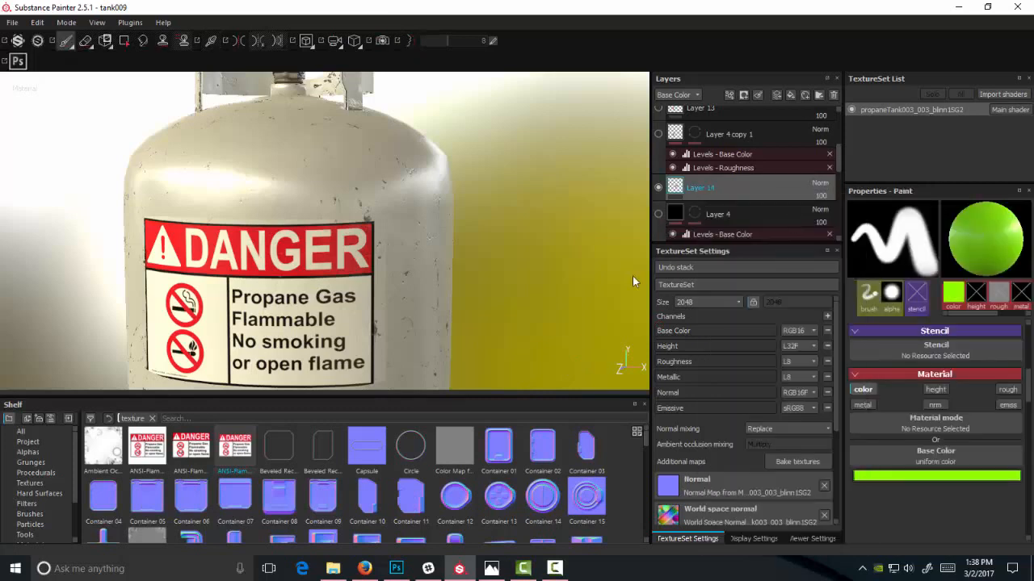
pyautogui.rightClick(700, 186)
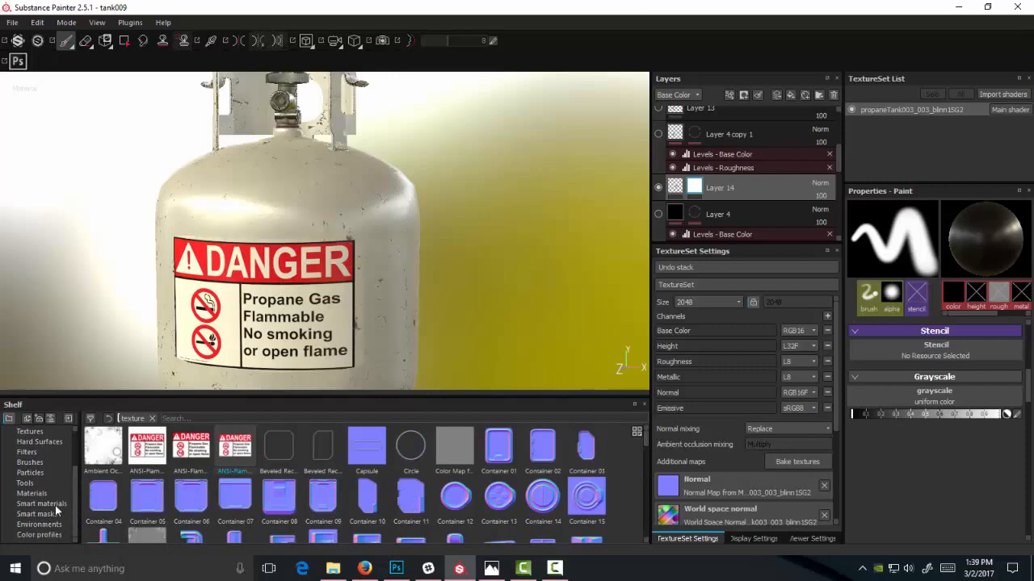
# - Apply the Stains Scratches smart mask to Layer 14's mask with Global Invert on
pyautogui.click(37, 515)
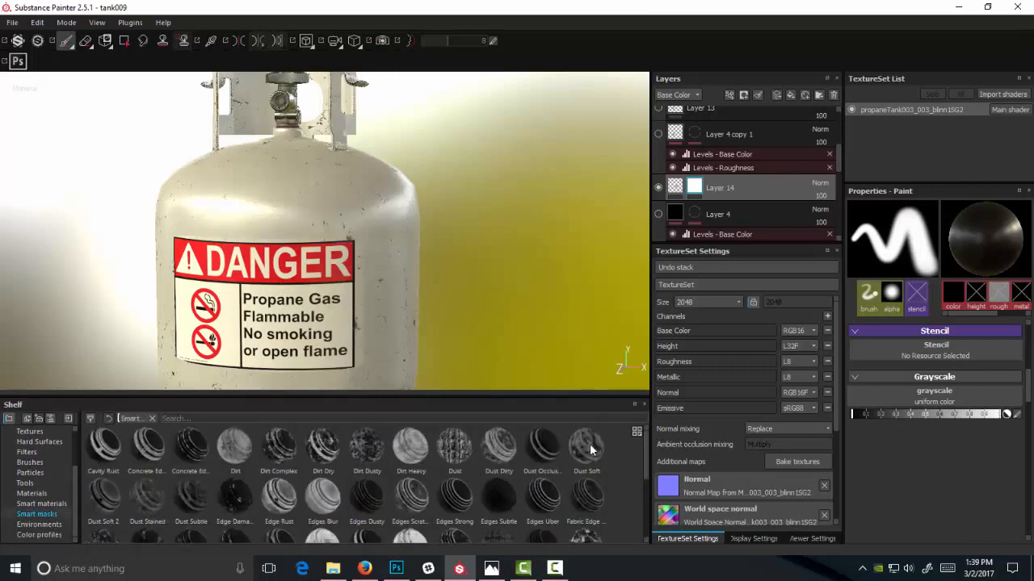
pyautogui.moveTo(498, 450)
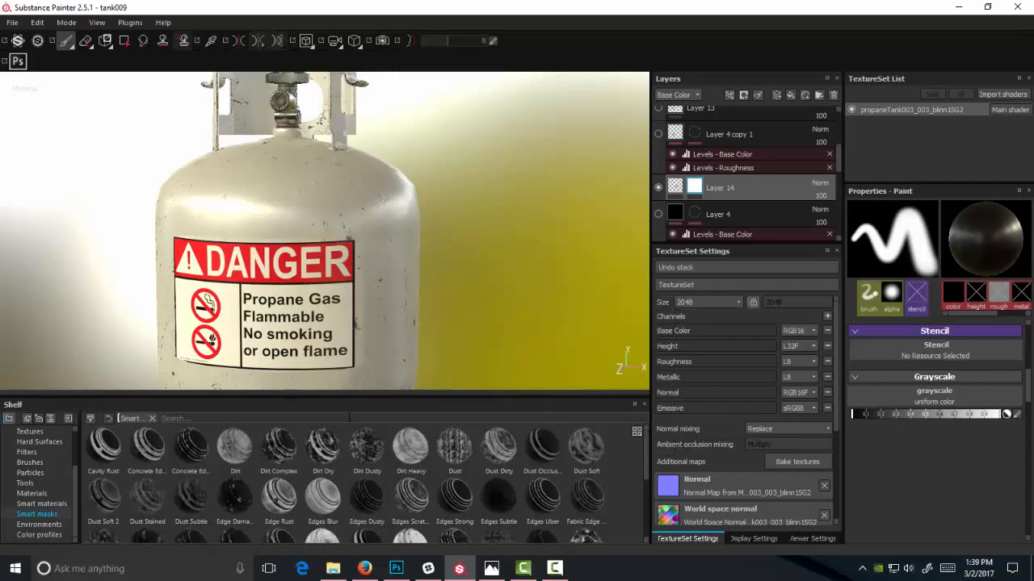
pyautogui.write('sc')
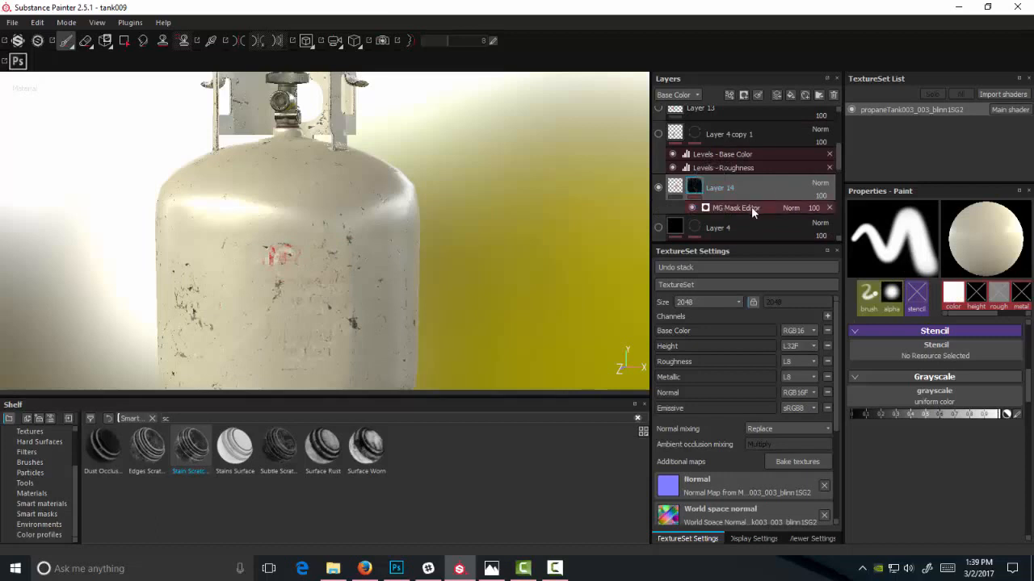
pyautogui.click(734, 208)
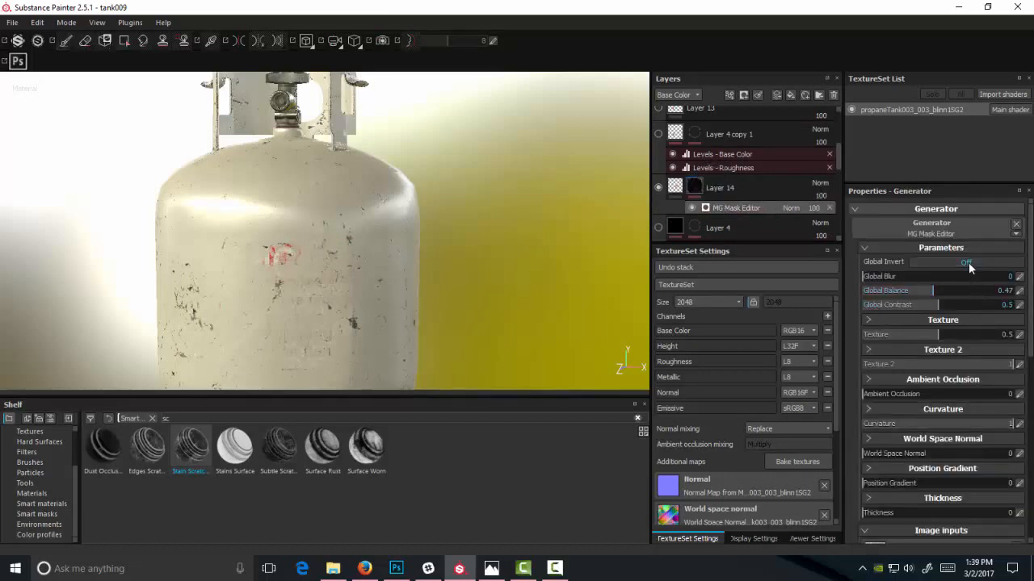
pyautogui.click(966, 262)
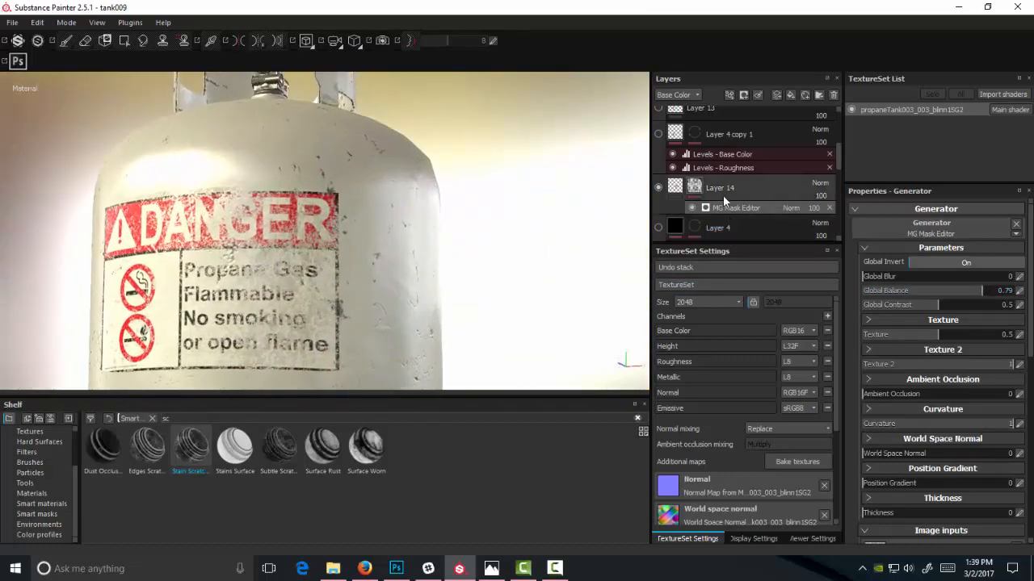
# - Add a Paint effect above the MG Mask Editor on Layer 14's mask
pyautogui.rightClick(719, 187)
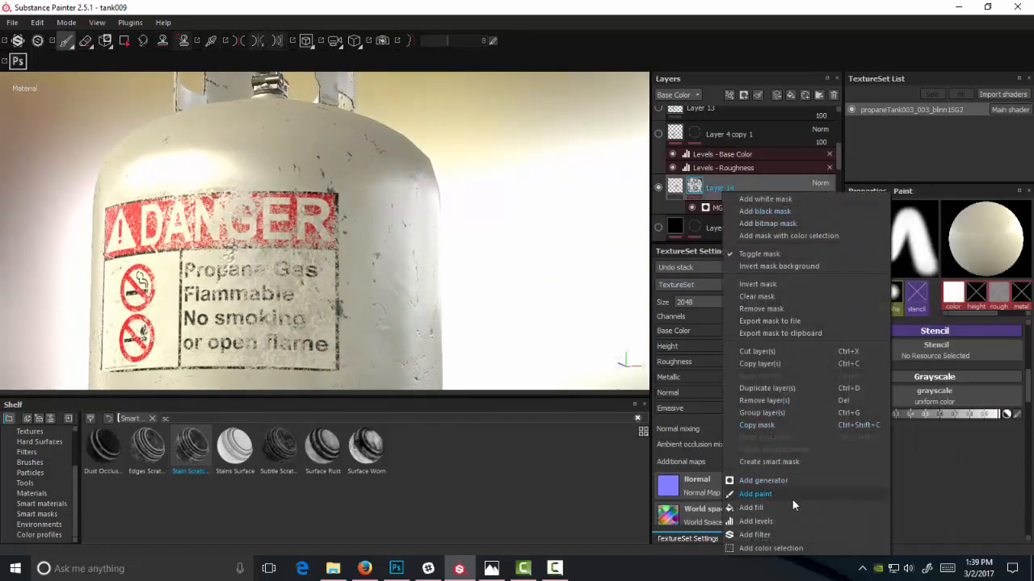
pyautogui.click(754, 494)
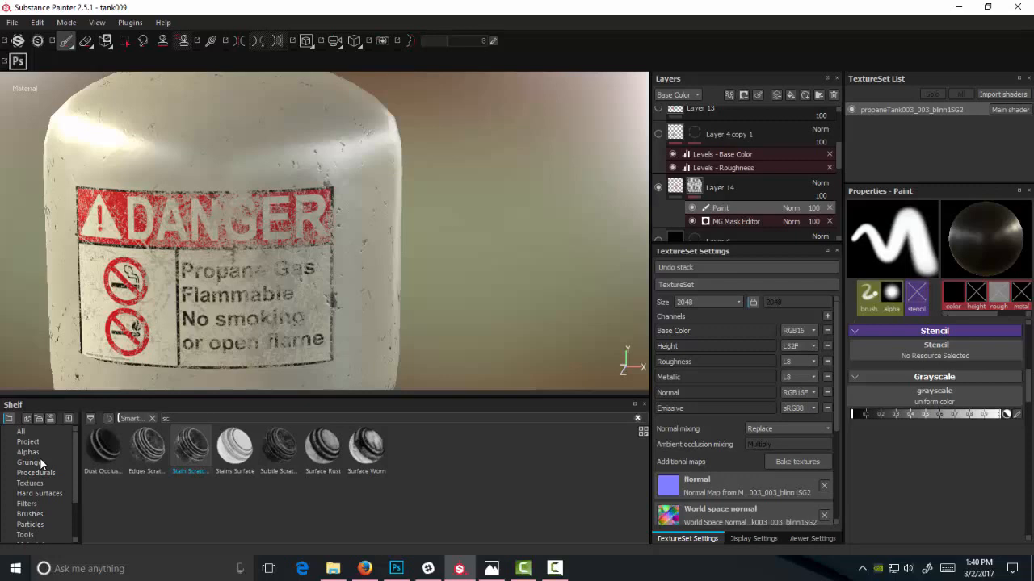
# - Scroll through the alpha presets, then switch the shelf to brush presets
pyautogui.click(27, 452)
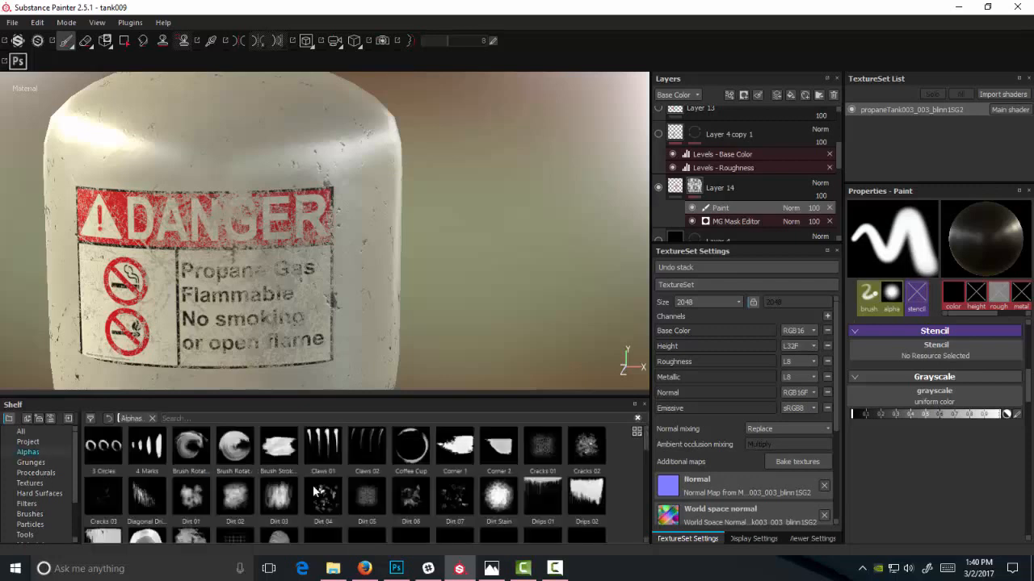
pyautogui.scroll(-3)
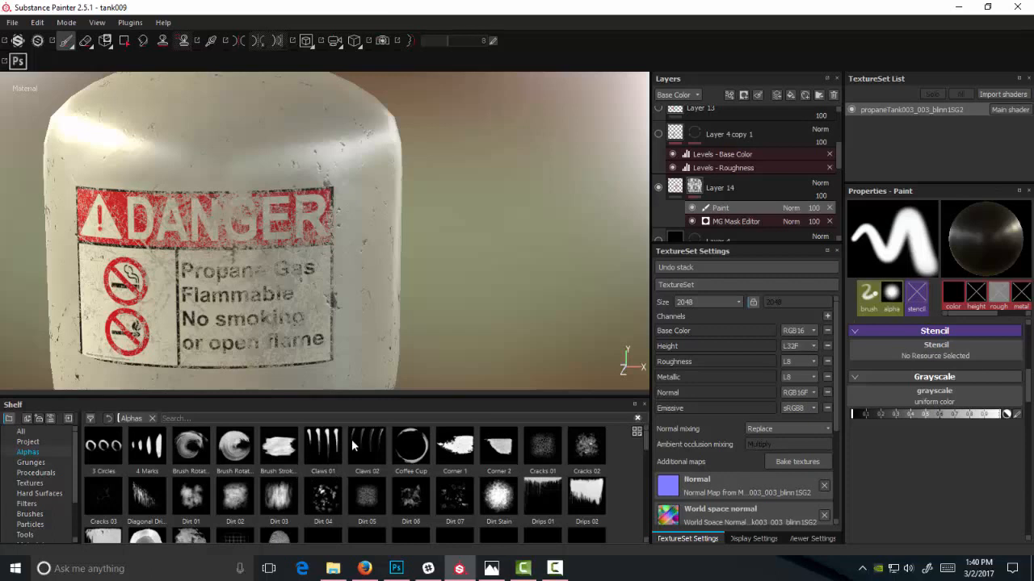
pyautogui.scroll(-3)
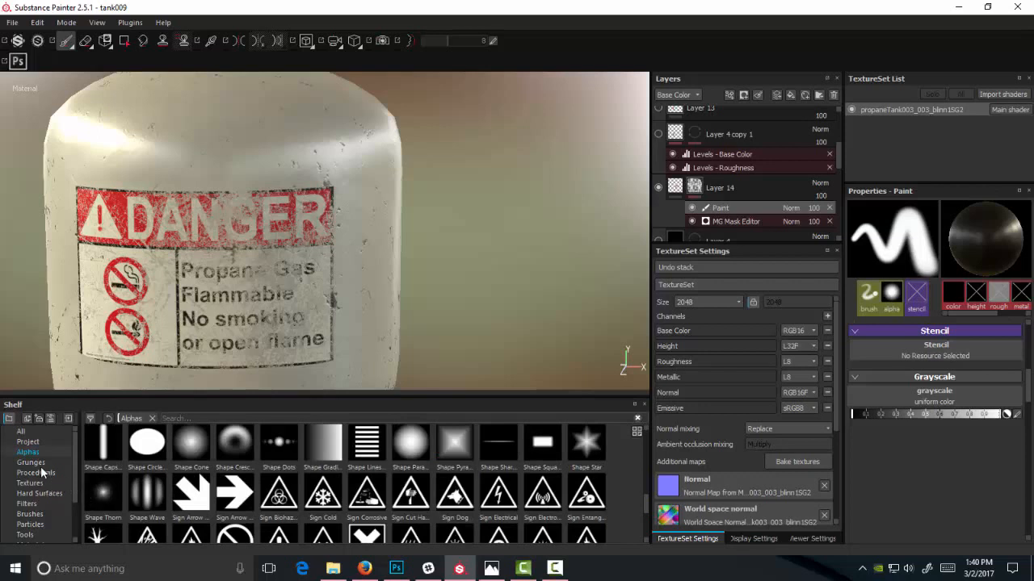
pyautogui.click(30, 514)
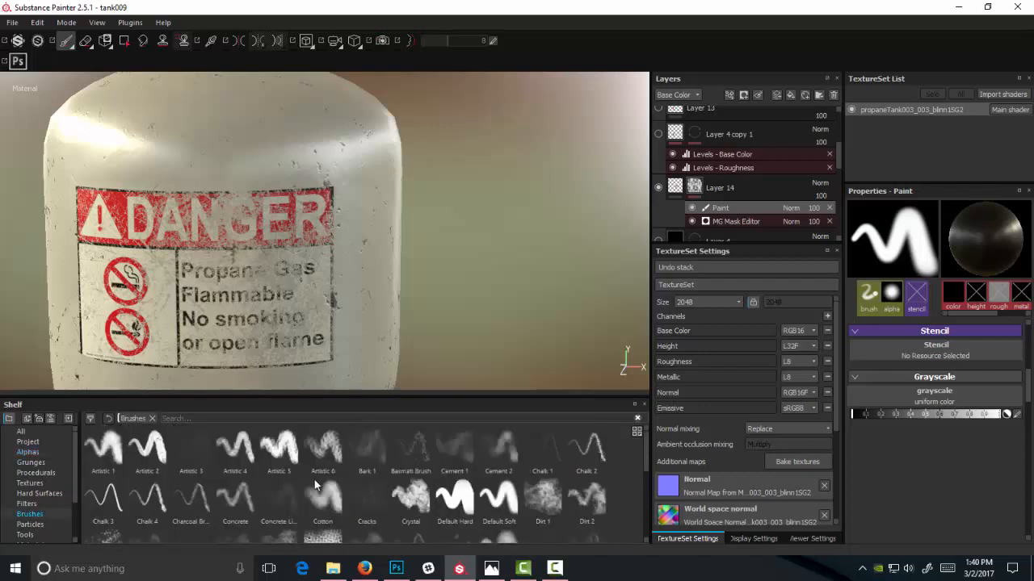